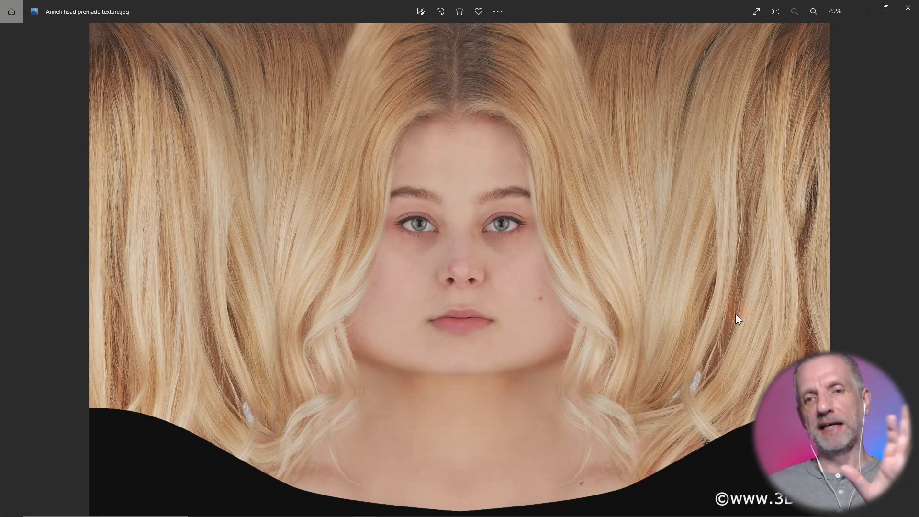
mouse_move(702, 404)
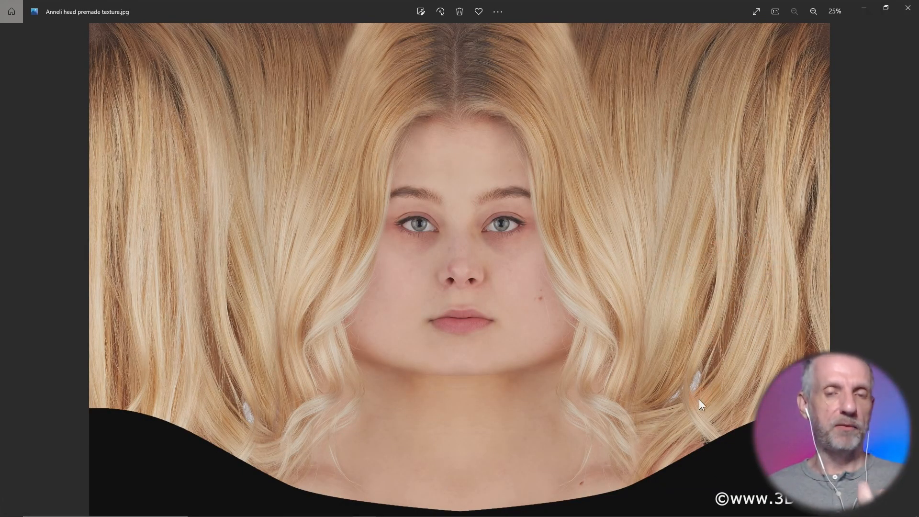
mouse_move(250, 273)
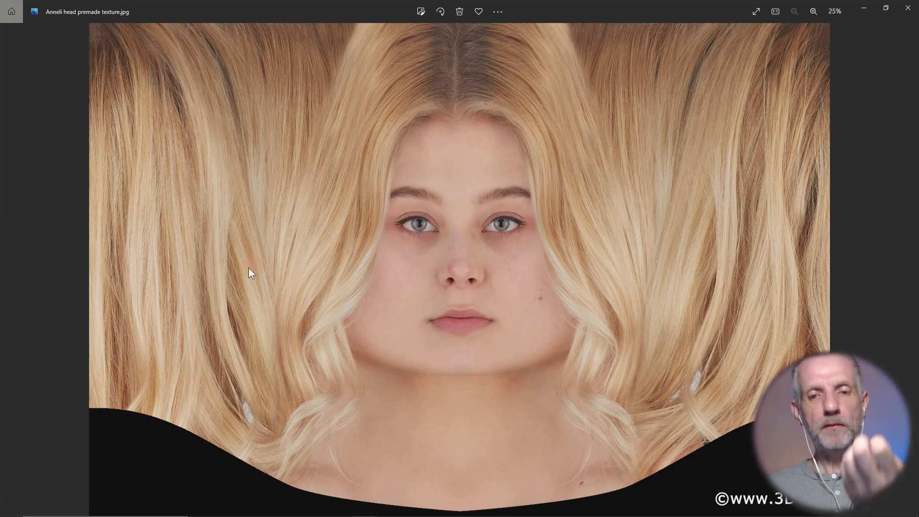
mouse_move(481, 177)
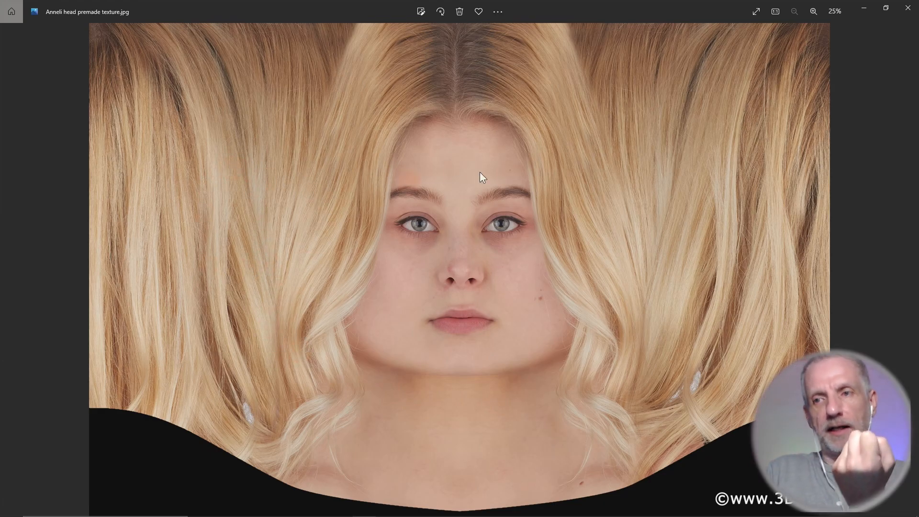
mouse_move(621, 146)
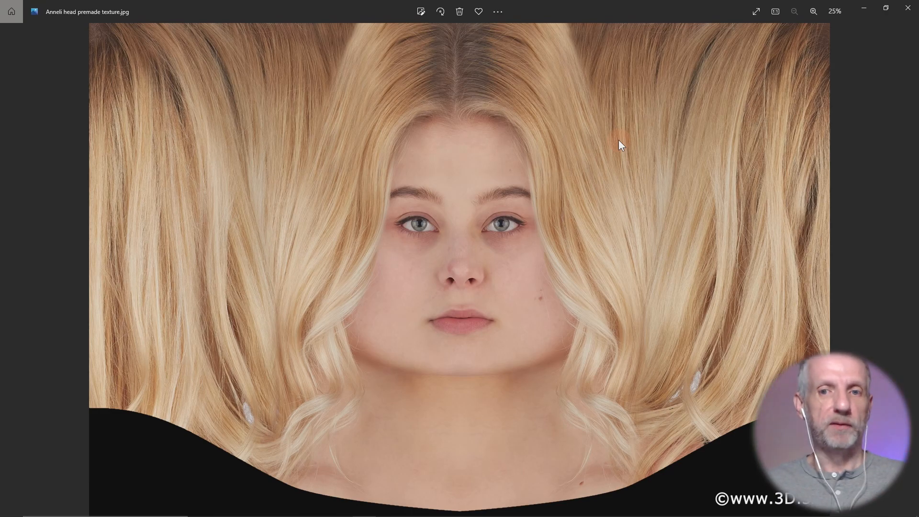
mouse_move(419, 212)
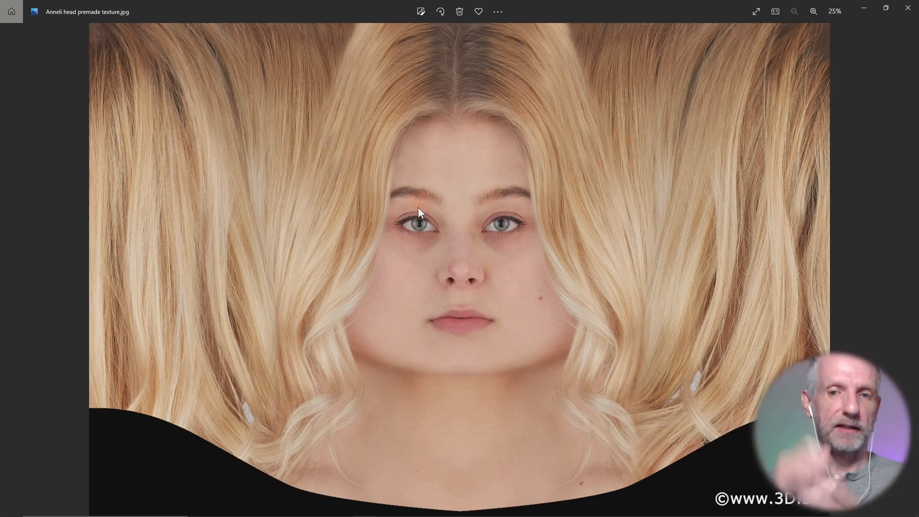
mouse_move(532, 261)
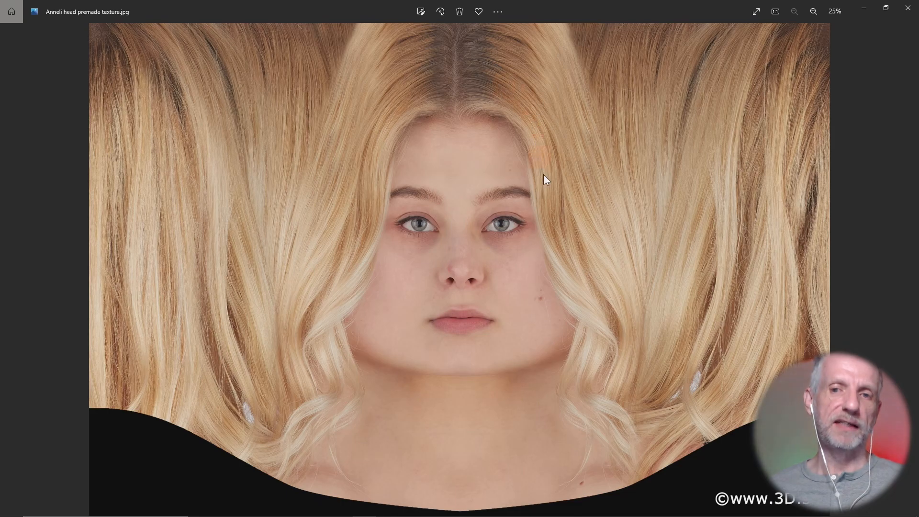
mouse_move(598, 279)
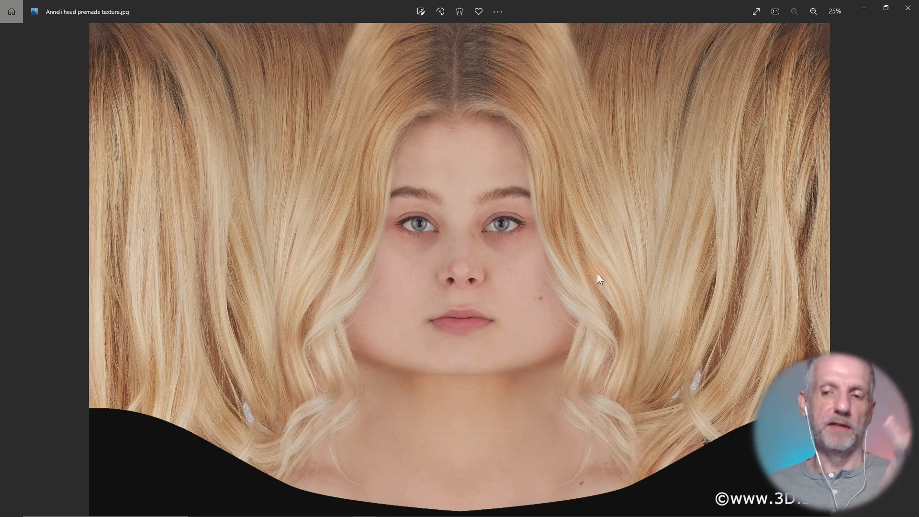
mouse_move(515, 206)
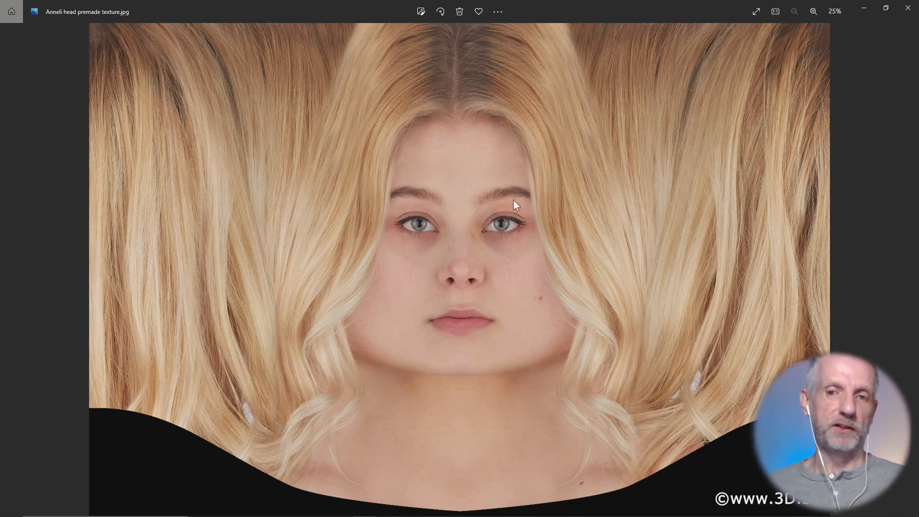
mouse_move(584, 209)
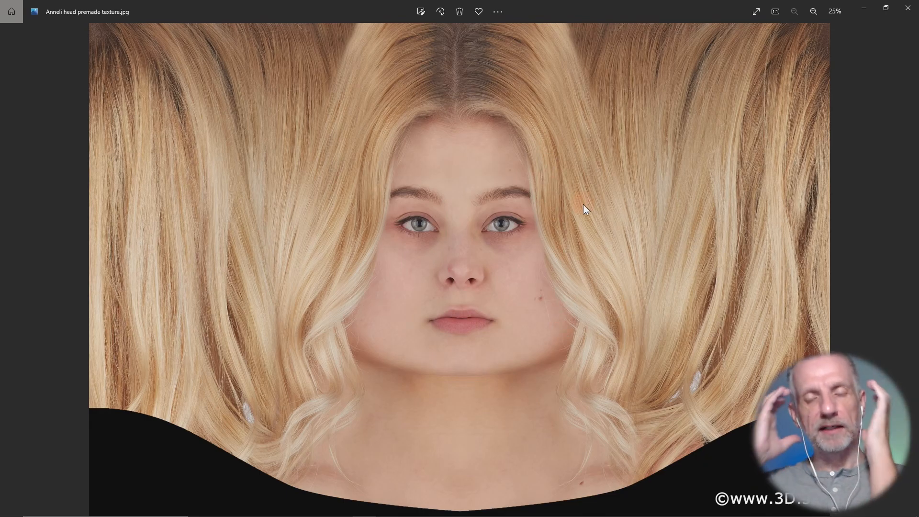
mouse_move(865, 11)
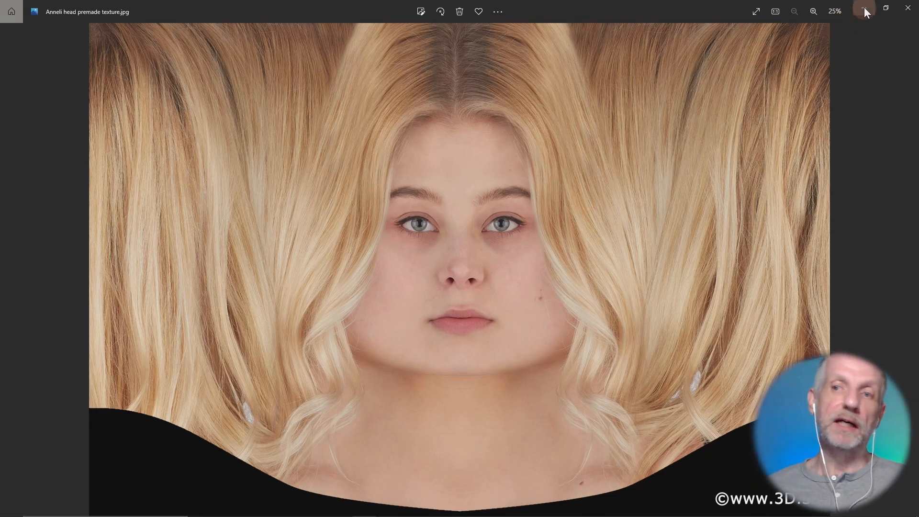
Minimize Photos and open Anneli Head on G8.spp from Desktop > Face Texture Transfer
left_click(908, 8)
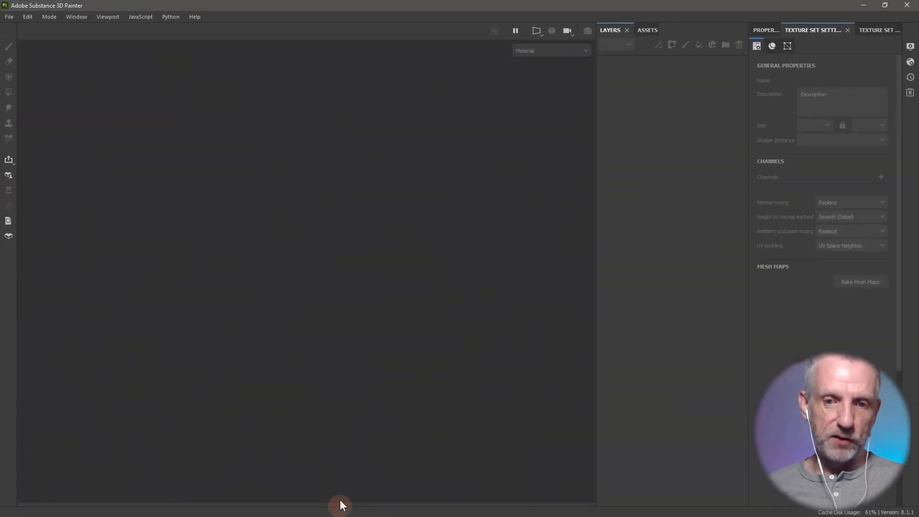
left_click(8, 17)
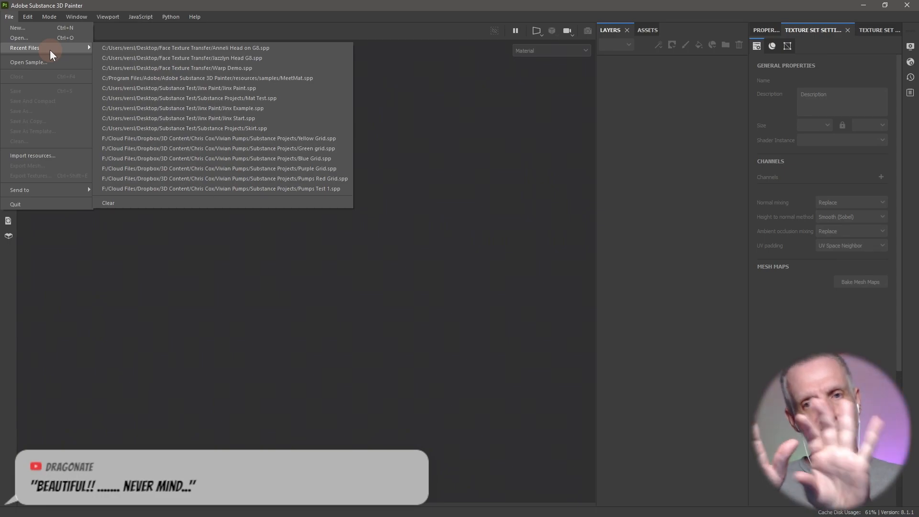
mouse_move(73, 57)
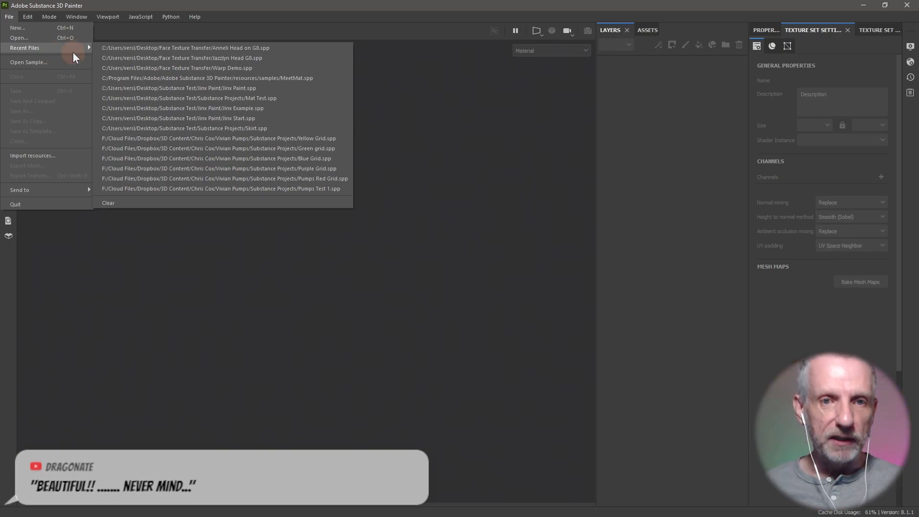
mouse_move(321, 87)
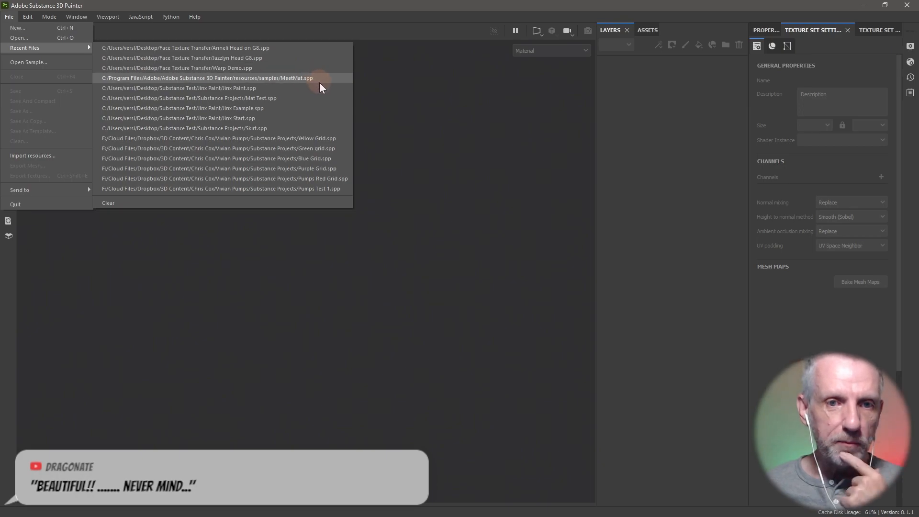
mouse_move(328, 117)
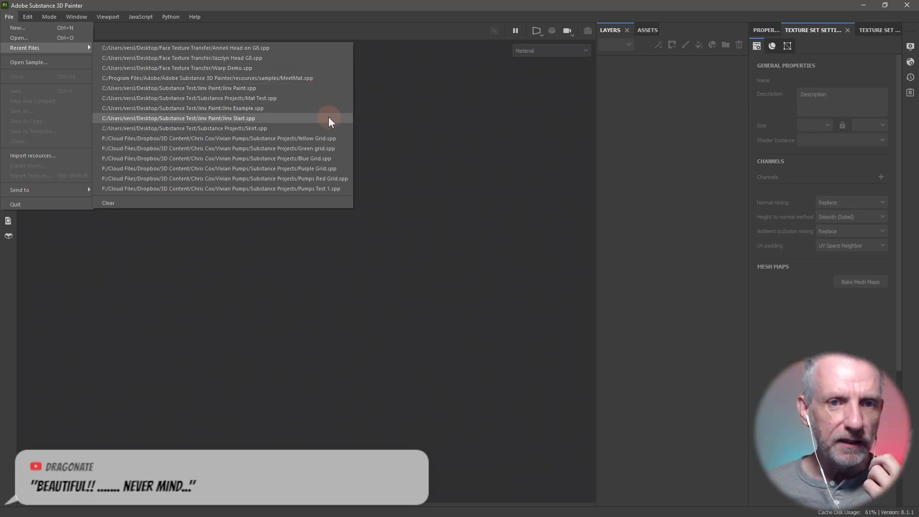
mouse_move(332, 91)
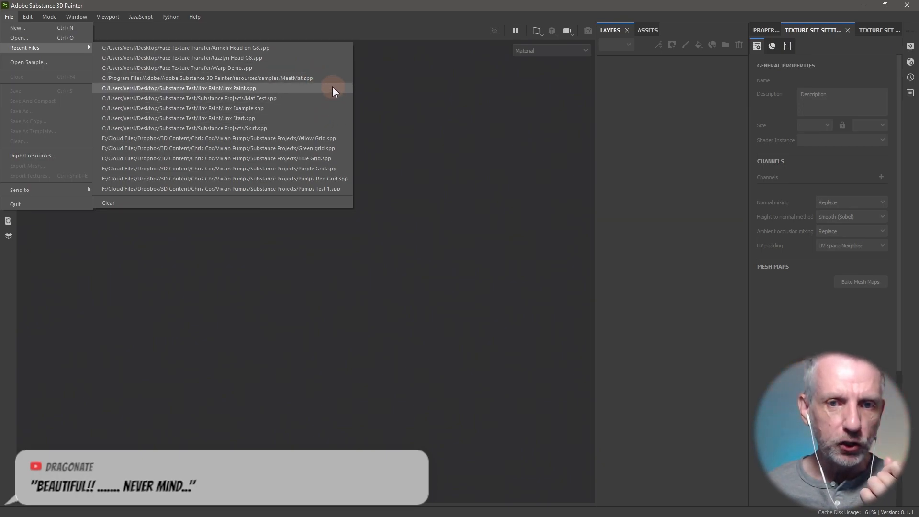
left_click(179, 88)
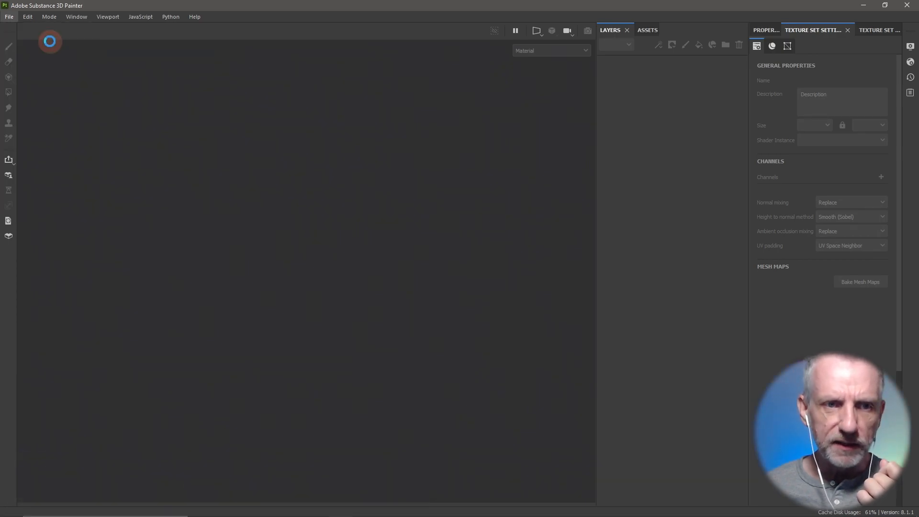
left_click(9, 17)
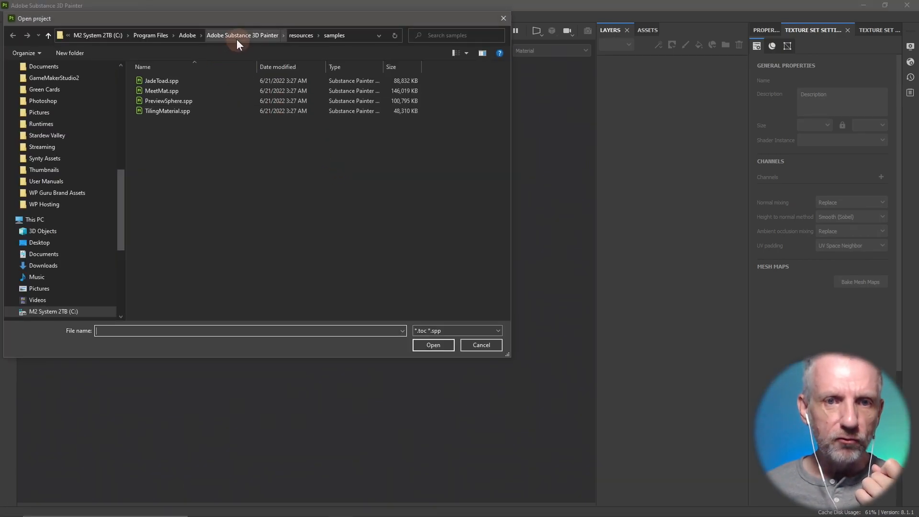
left_click(39, 242)
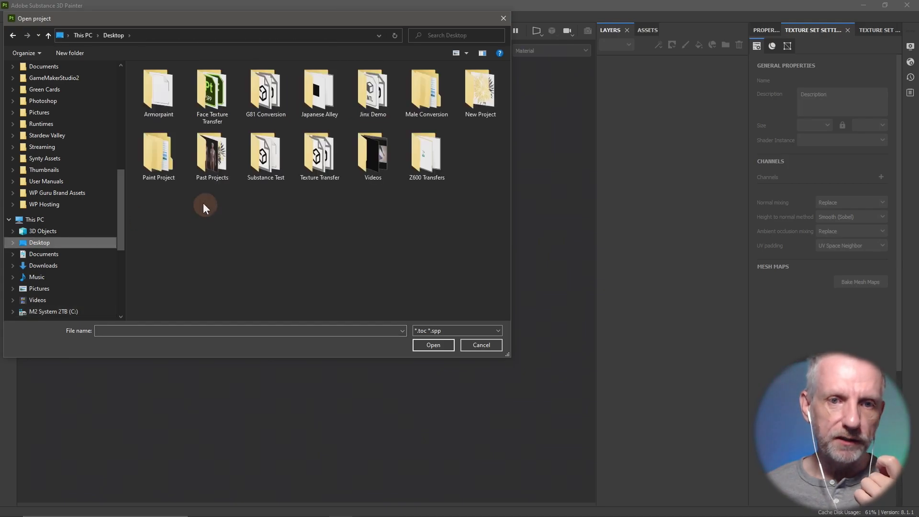
double_click(211, 91)
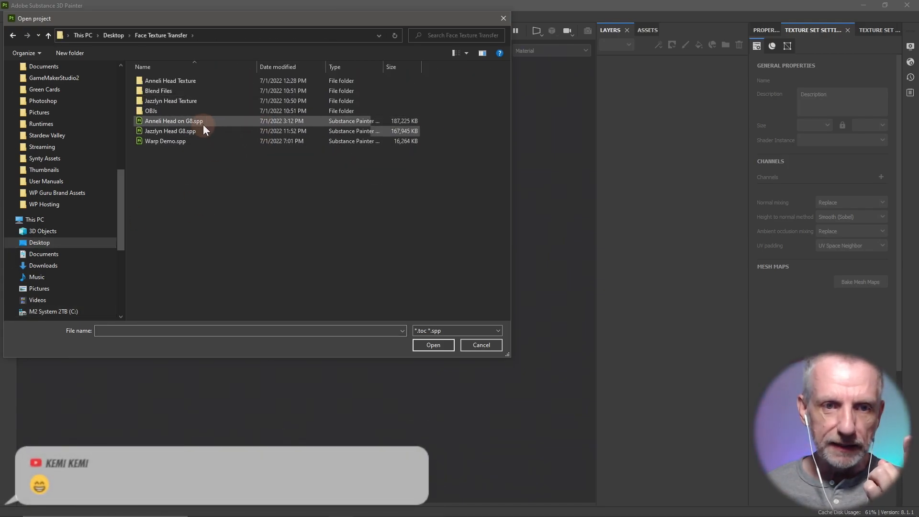
double_click(172, 120)
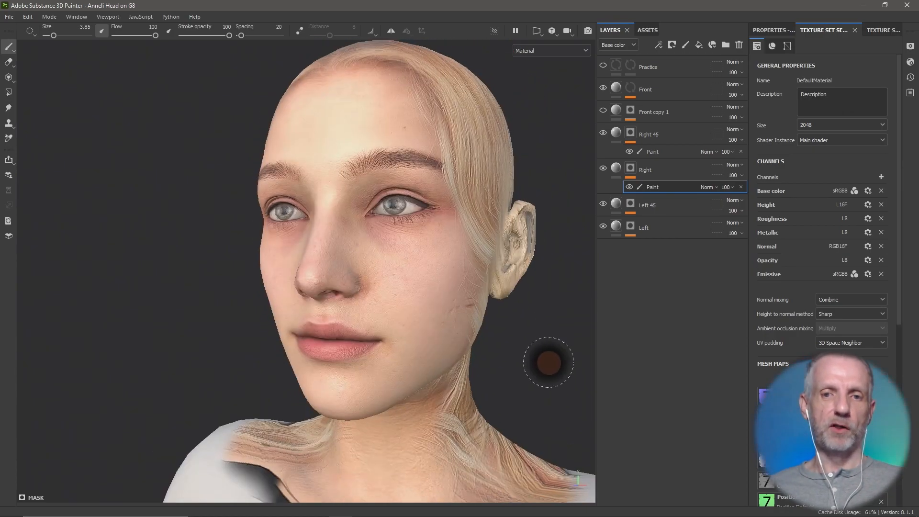
Turn and zoom the Anneli head to inspect its side and front projection layers
left_click_drag(375, 234, 376, 340)
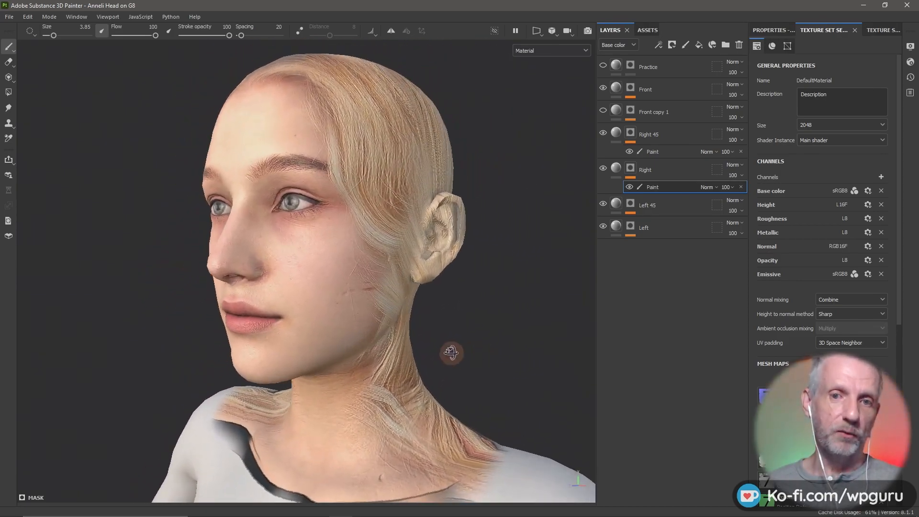
left_click(325, 240)
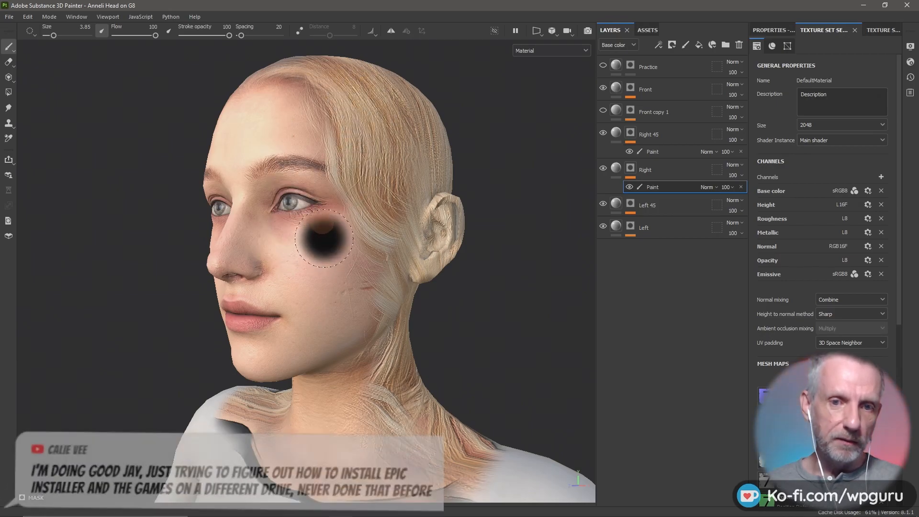
scroll("up", 3)
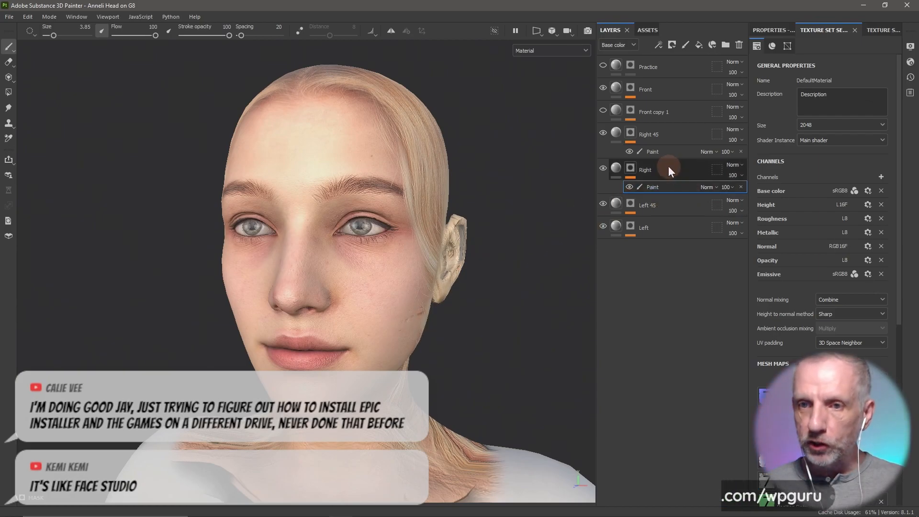
left_click(645, 89)
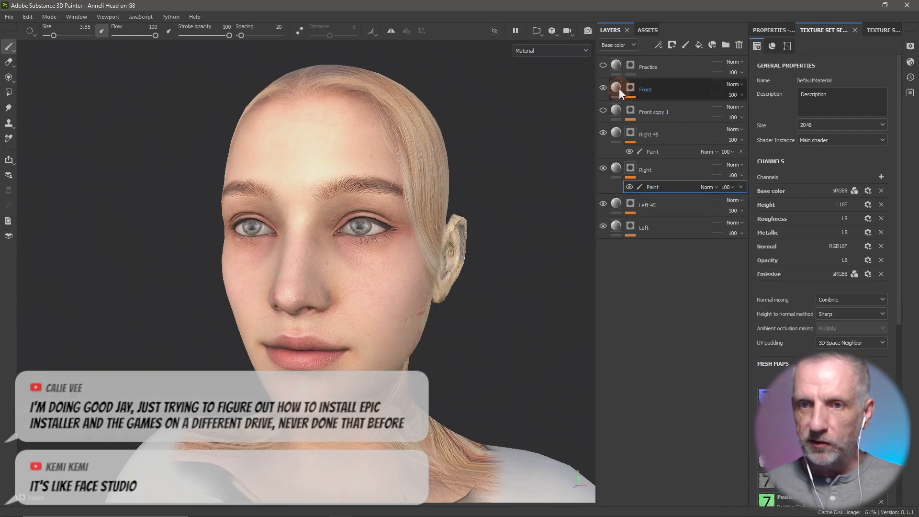
Select the Front fill layer and set its warp mode to Edit vertices
left_click(603, 88)
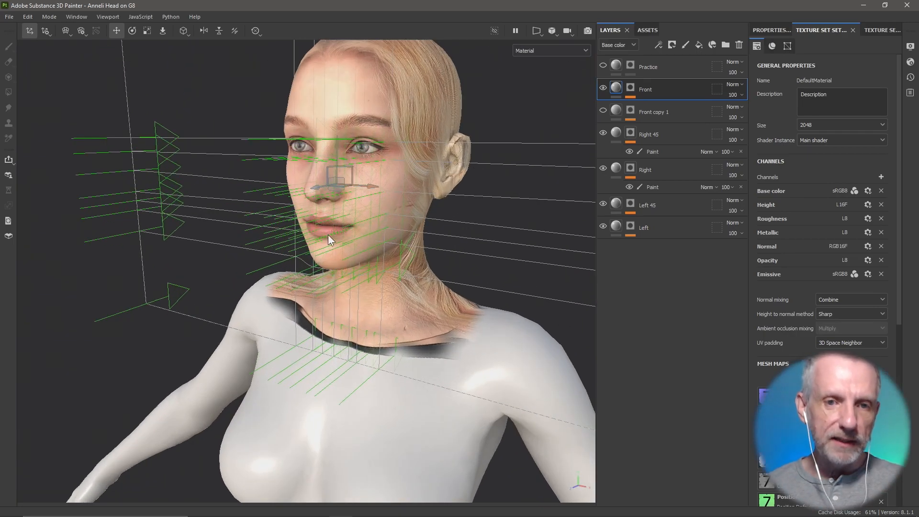
mouse_move(229, 212)
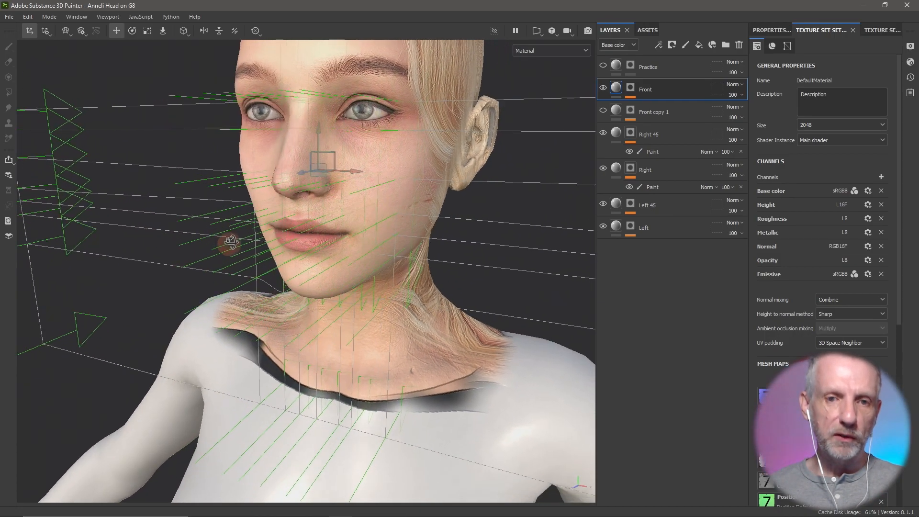
left_click(66, 31)
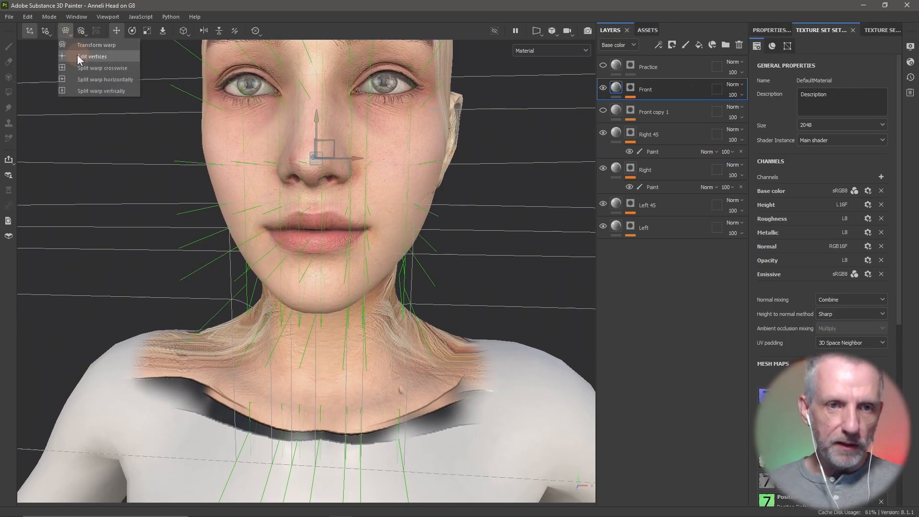
left_click(92, 56)
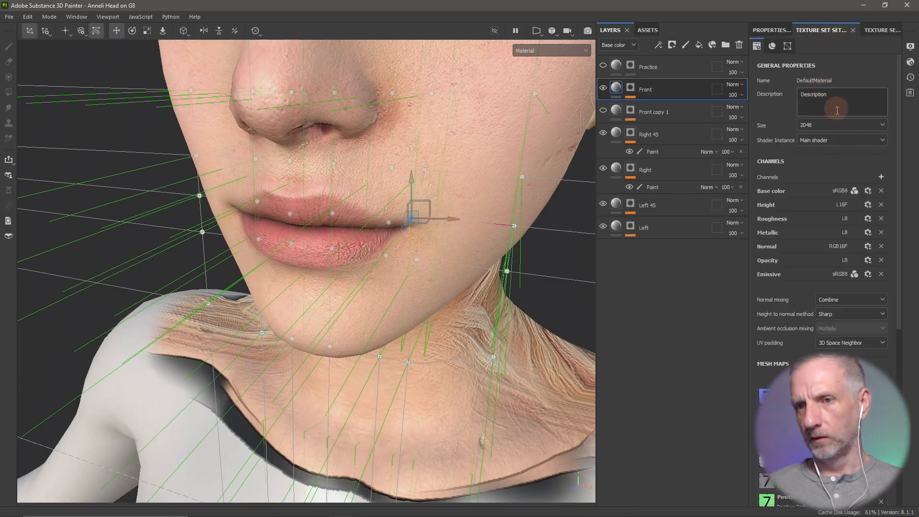
Lower the Texture Set Size from 2048 to 1024
left_click(840, 125)
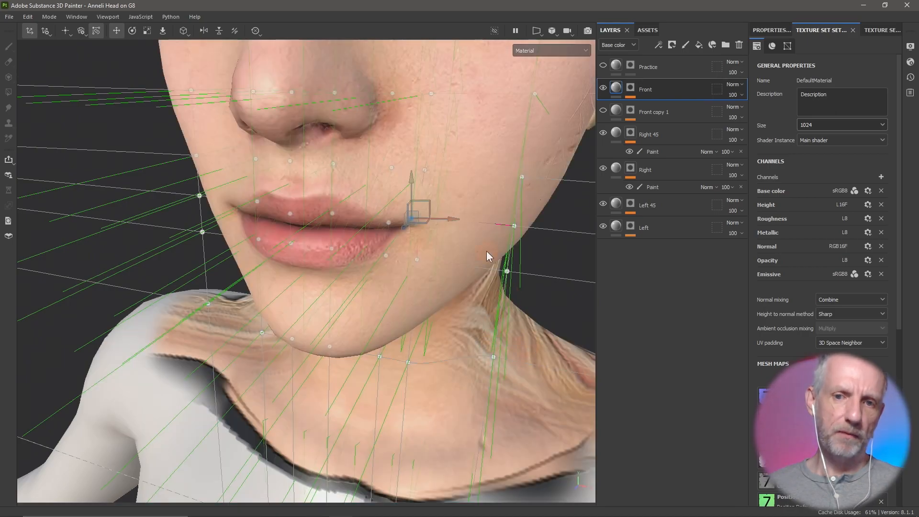
mouse_move(443, 222)
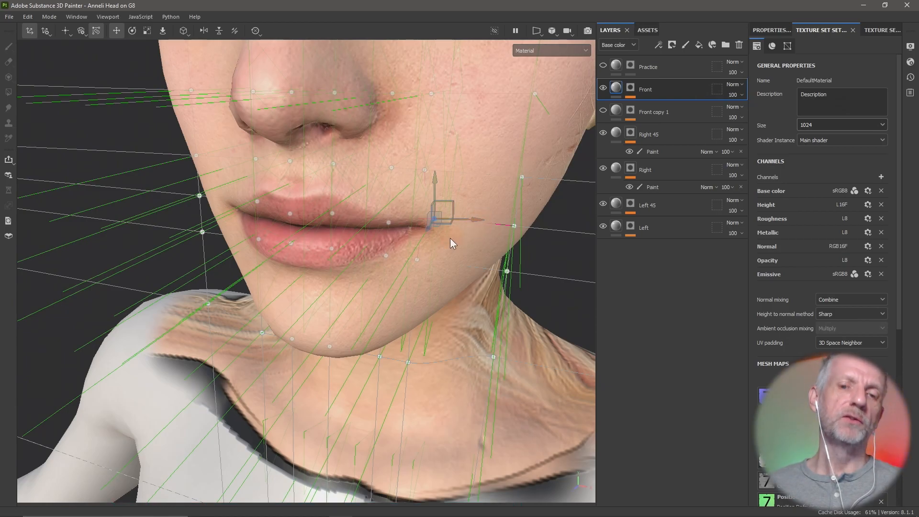
mouse_move(430, 259)
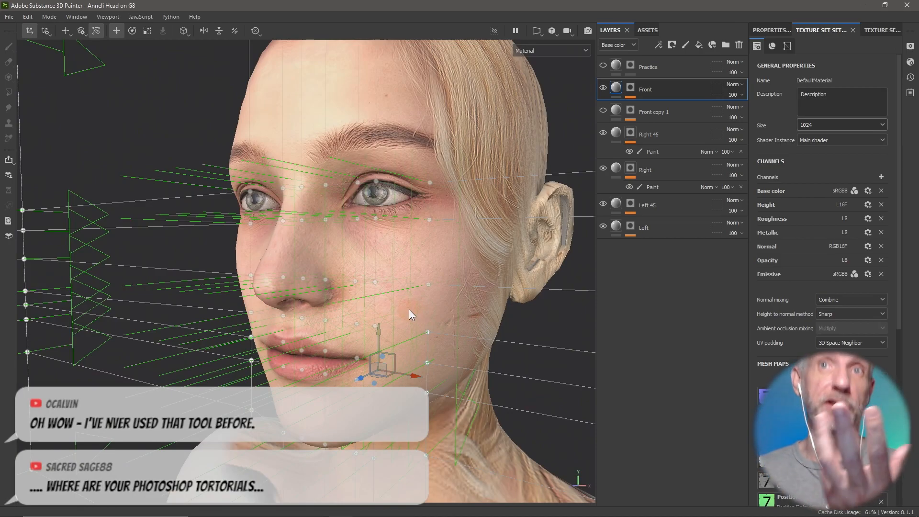
mouse_move(580, 224)
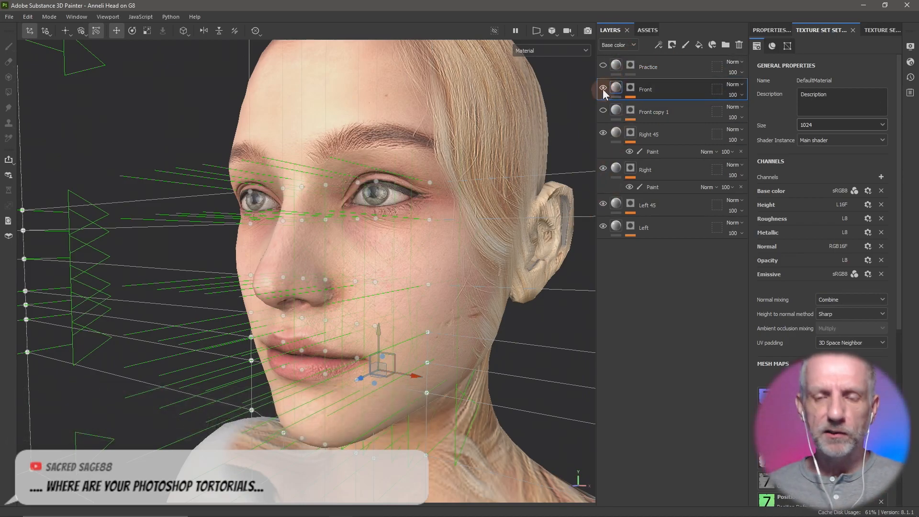
Hide the Front and Right 45 projection layers
left_click(603, 88)
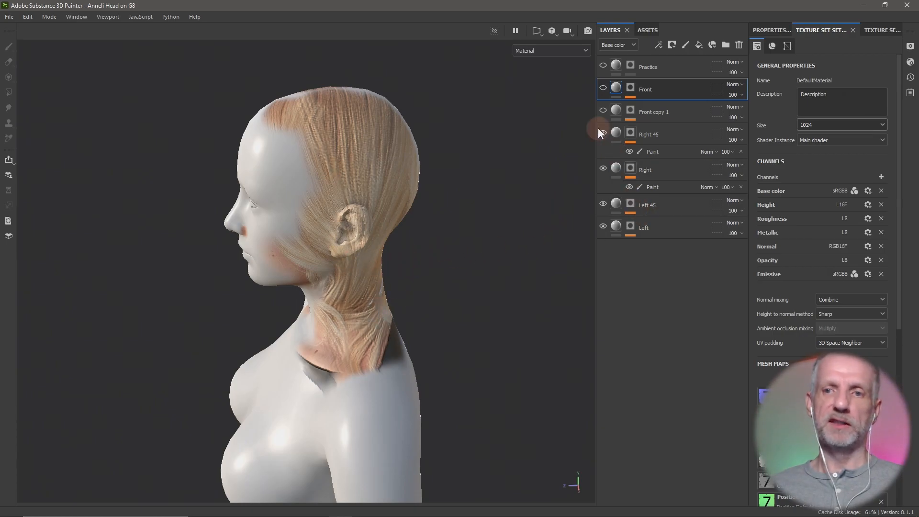
left_click(602, 134)
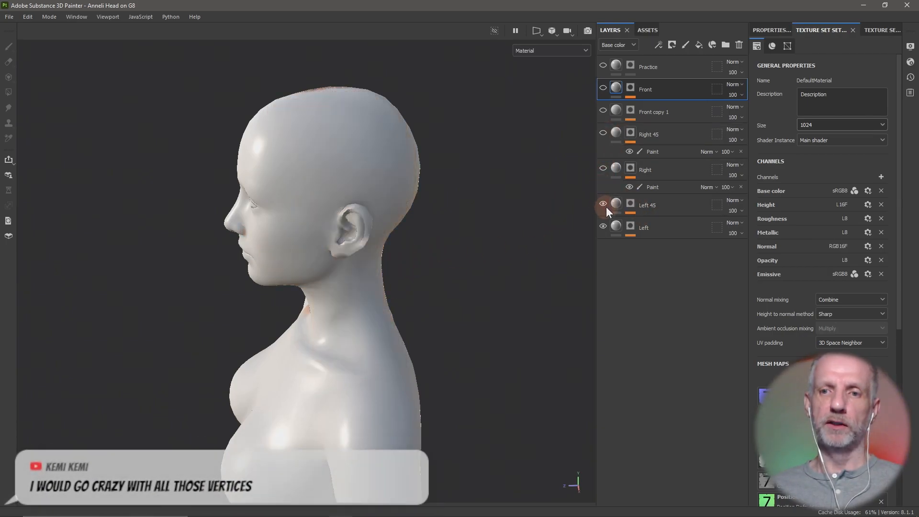
Hide another side projection, add Fill layer 1 at the top, and search Base color resources for 'head'
left_click(602, 204)
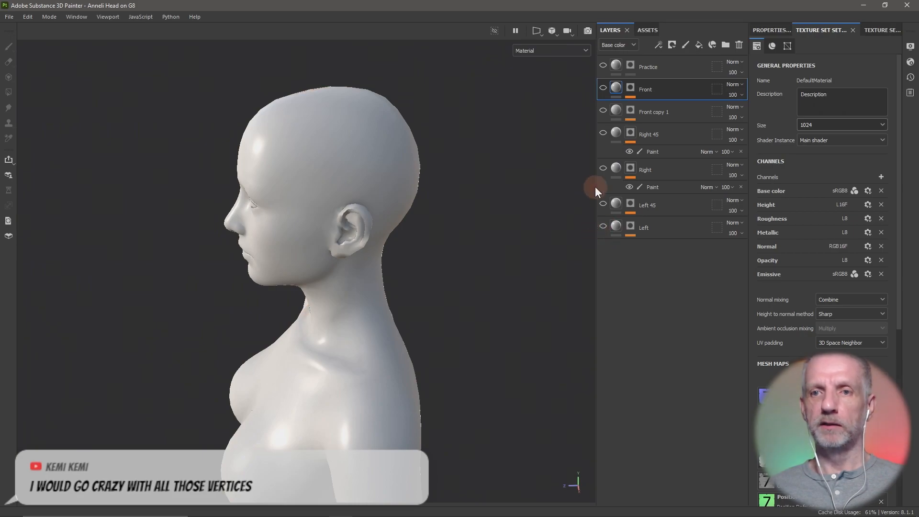
mouse_move(701, 49)
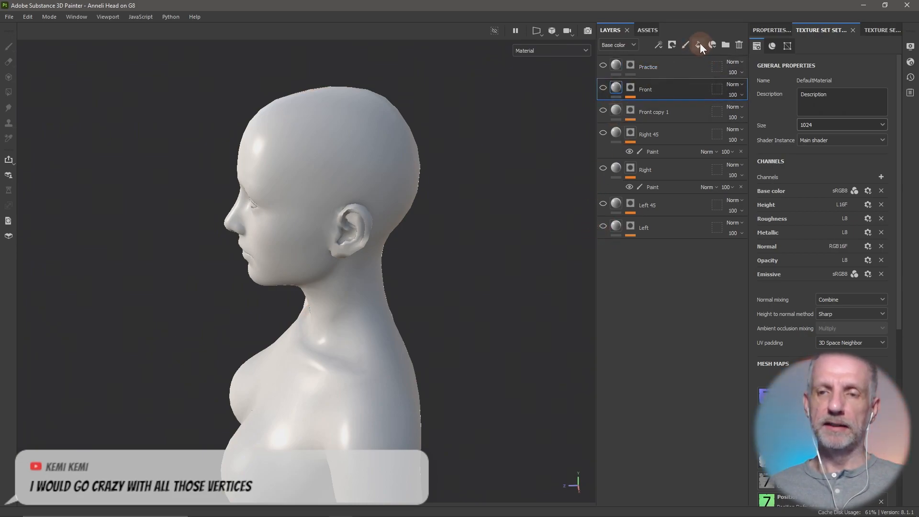
left_click(699, 44)
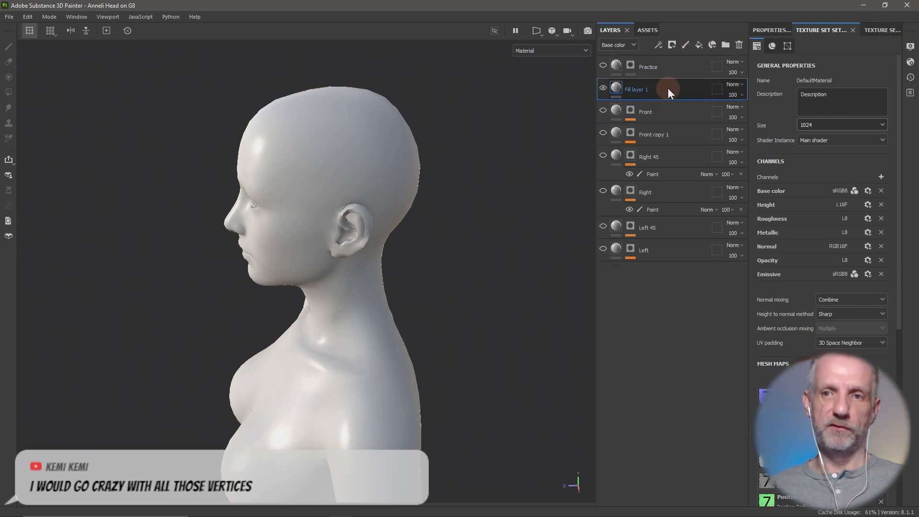
left_click_drag(636, 88, 636, 66)
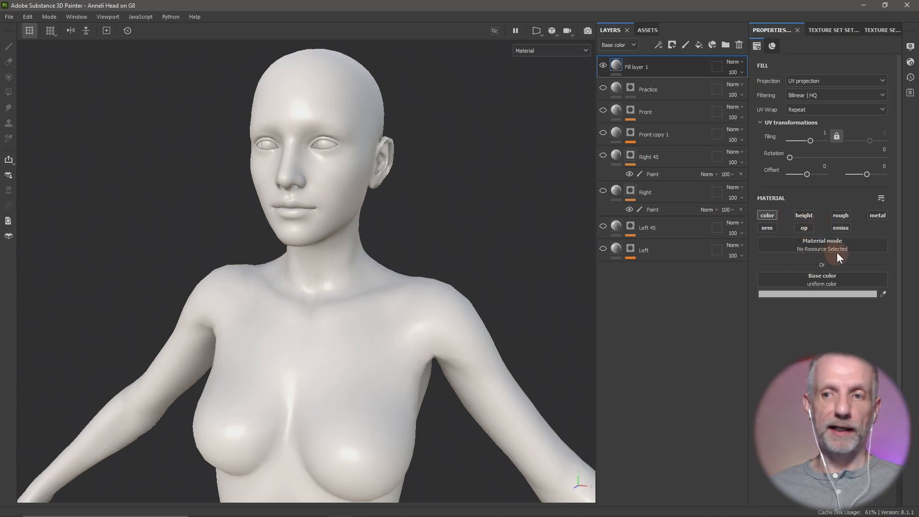
left_click(821, 248)
type("h")
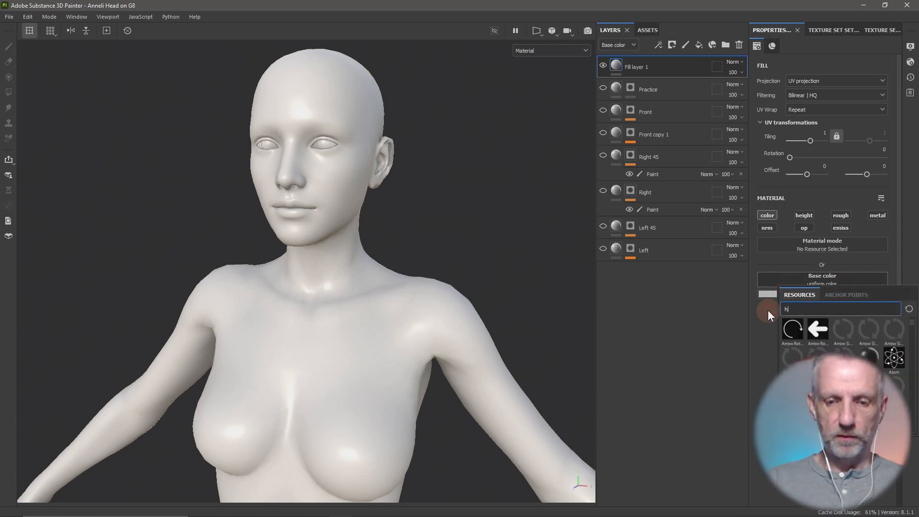
type("ead")
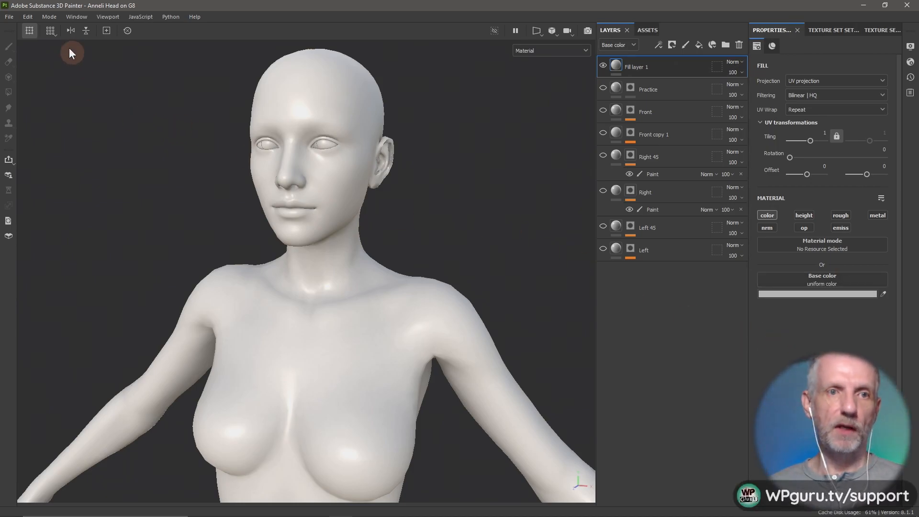
mouse_move(444, 47)
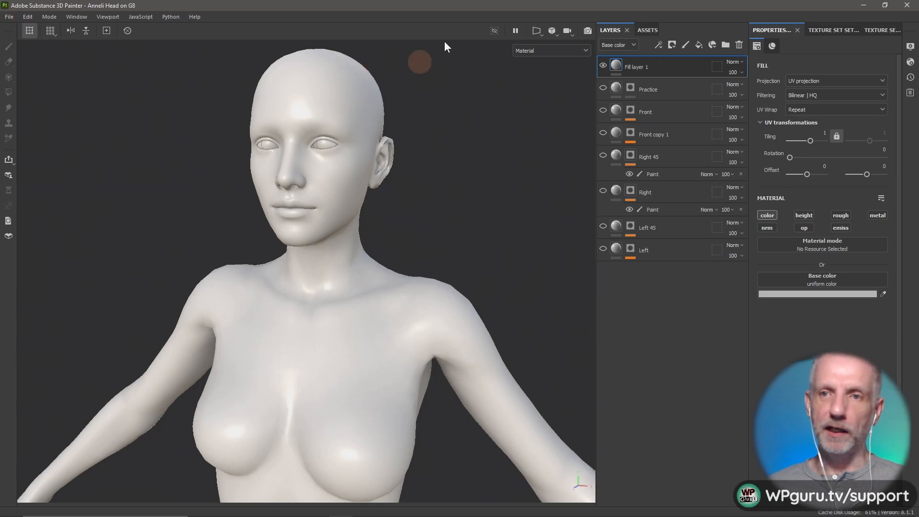
Import the Anneli head premade texture from the Anneli Head Texture folder as a session texture
left_click(647, 30)
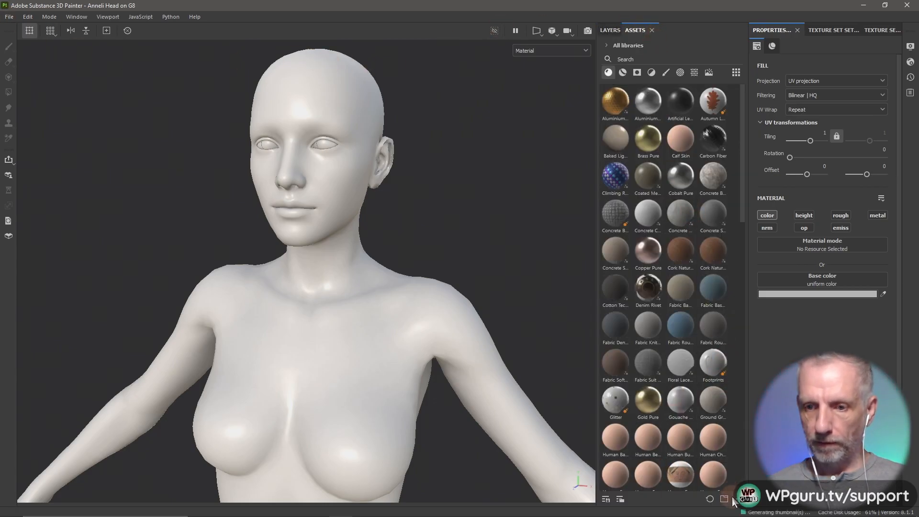
left_click(723, 499)
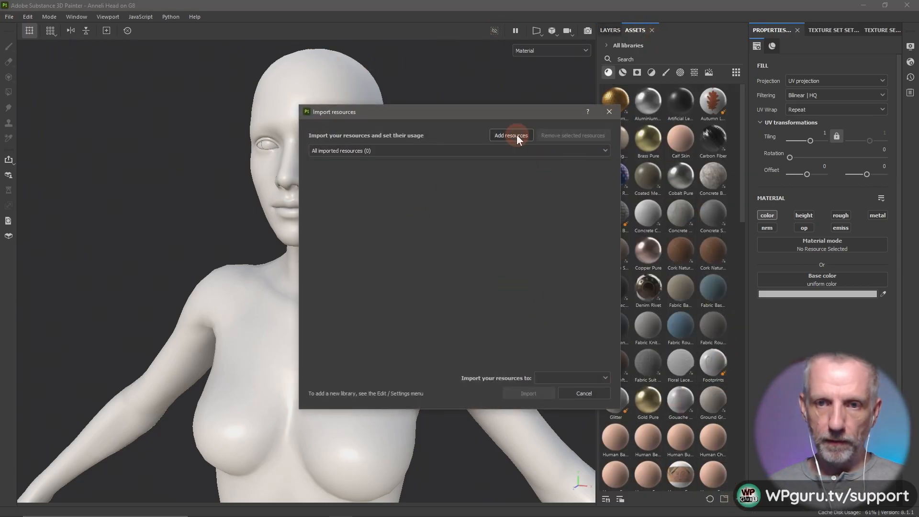
left_click(511, 136)
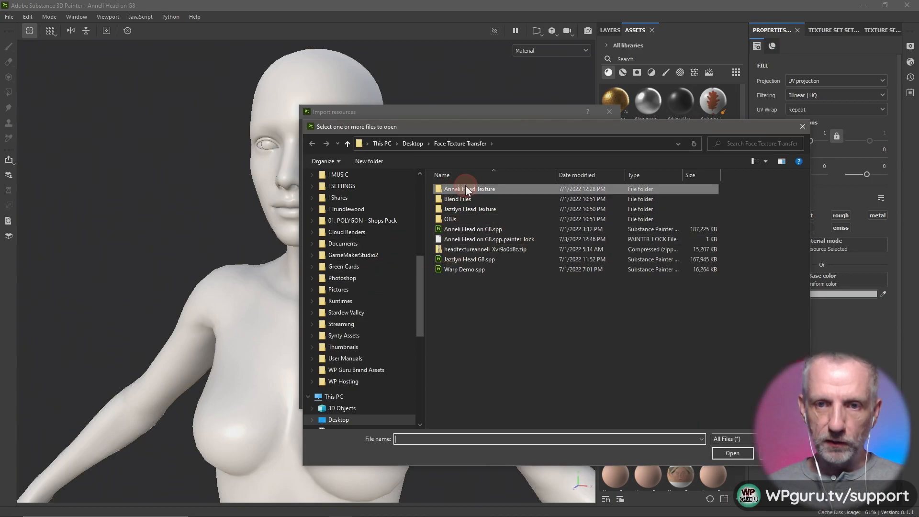
double_click(468, 189)
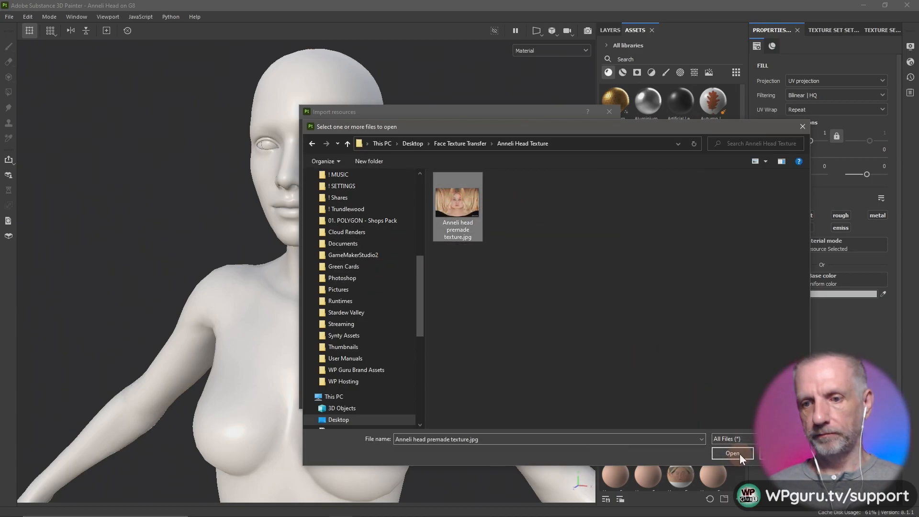
left_click(732, 453)
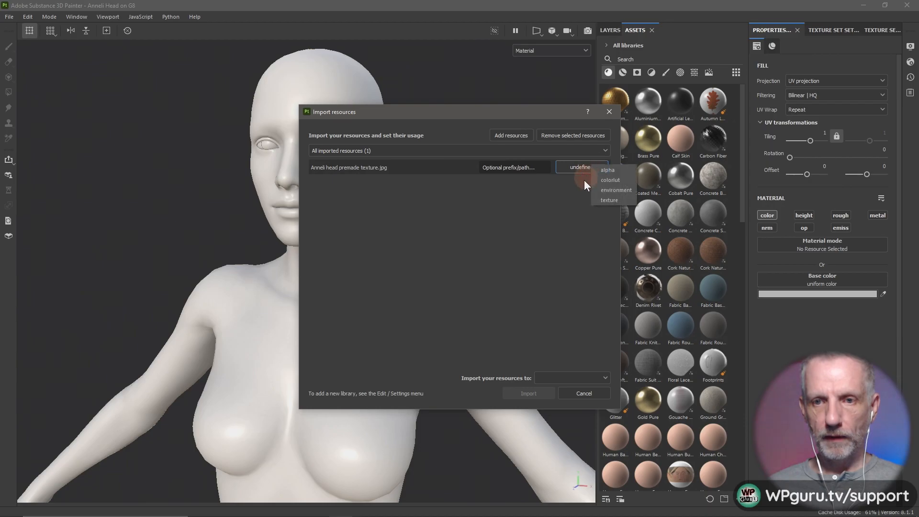
left_click(609, 200)
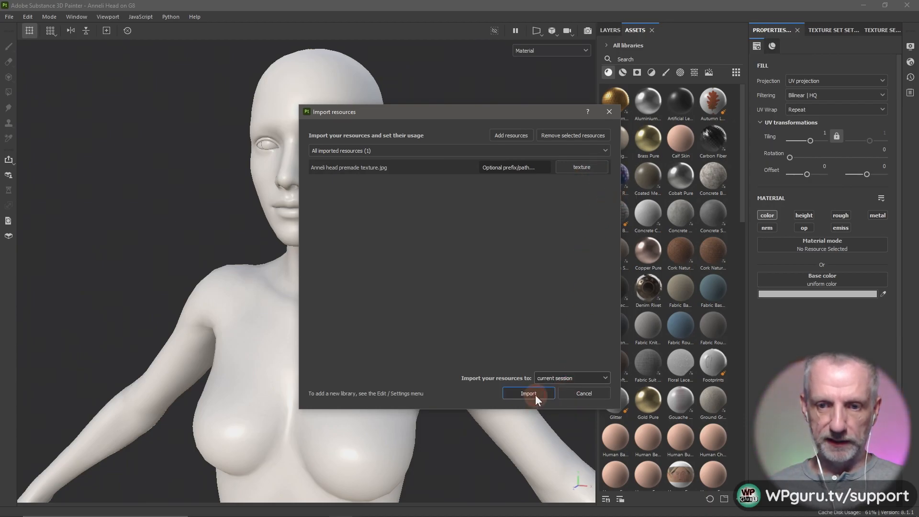
left_click(527, 393)
type("texture")
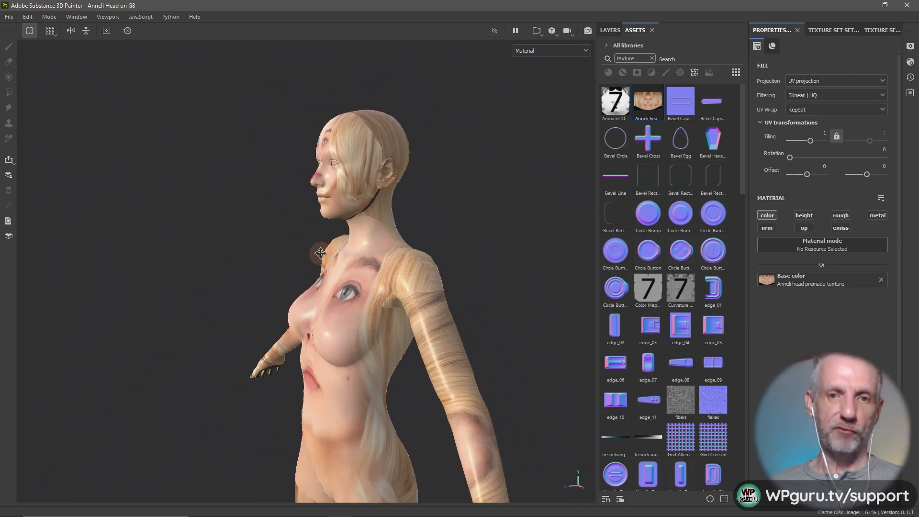
Return to the Layers stack and browse Fill layer 1's Projection mode options
left_click(609, 29)
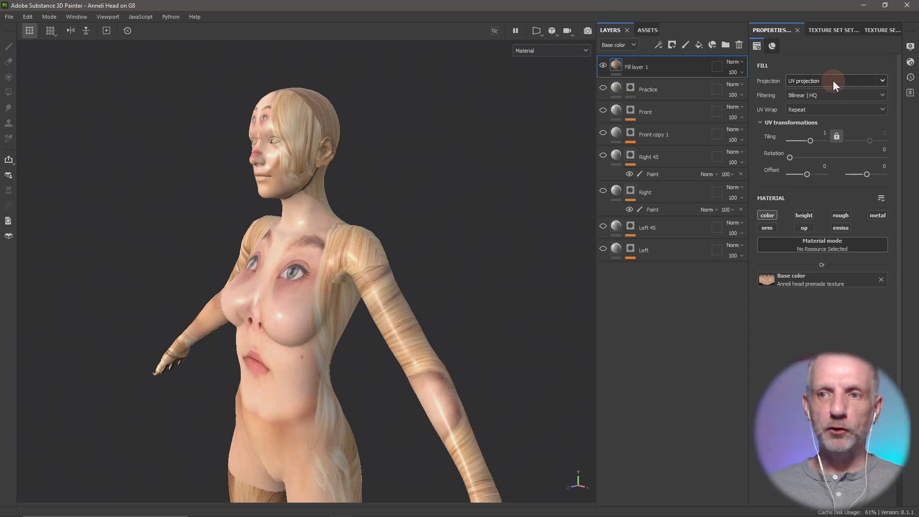
left_click(835, 80)
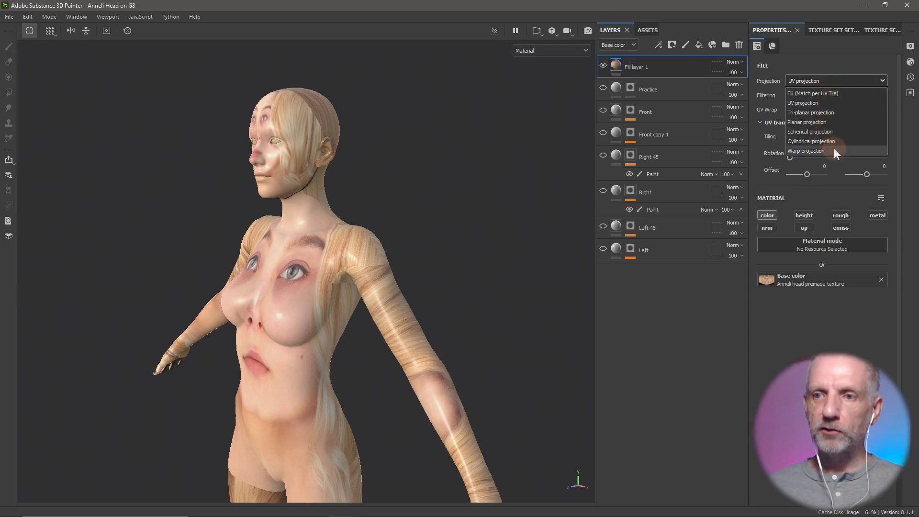
left_click(803, 103)
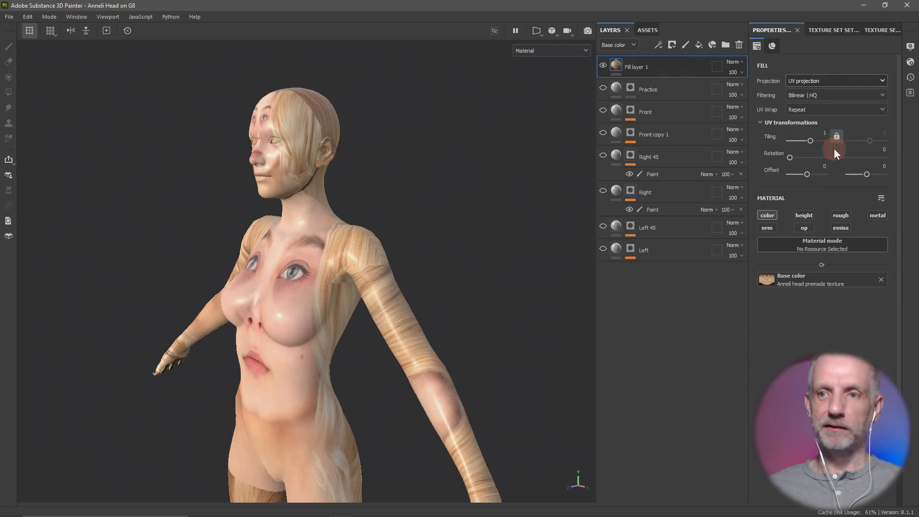
Switch Fill layer 1's projection to Warp projection to place the face on the front
left_click(834, 80)
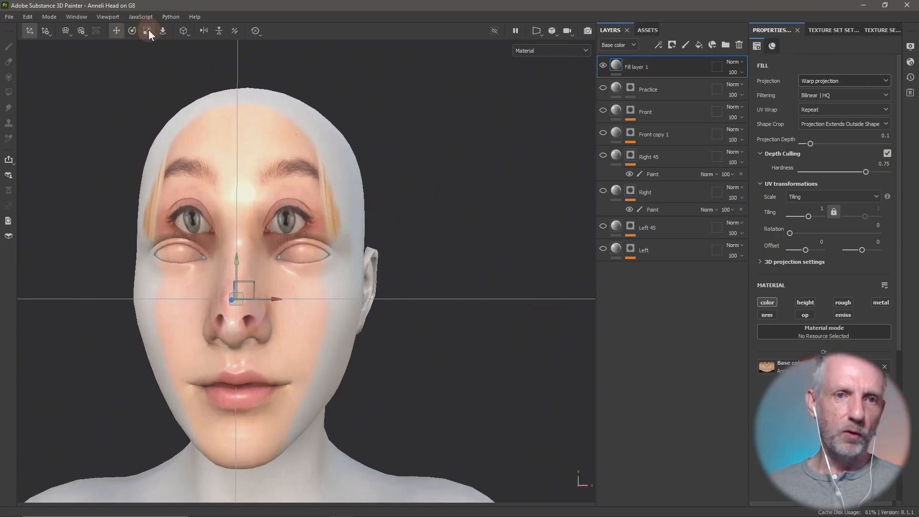
mouse_move(144, 55)
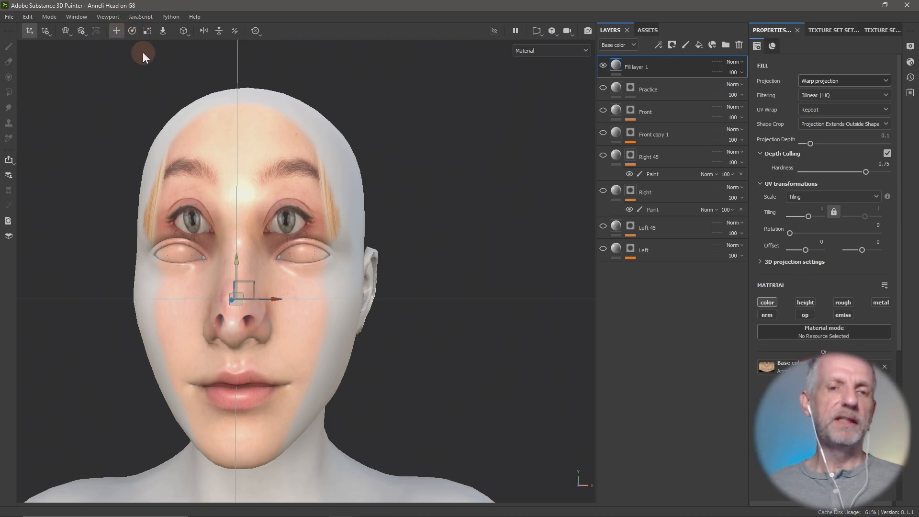
mouse_move(175, 86)
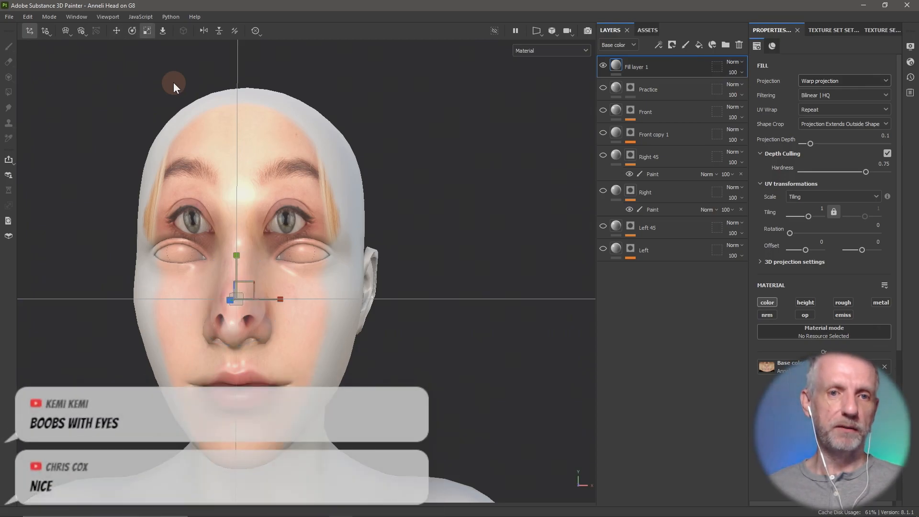
mouse_move(240, 259)
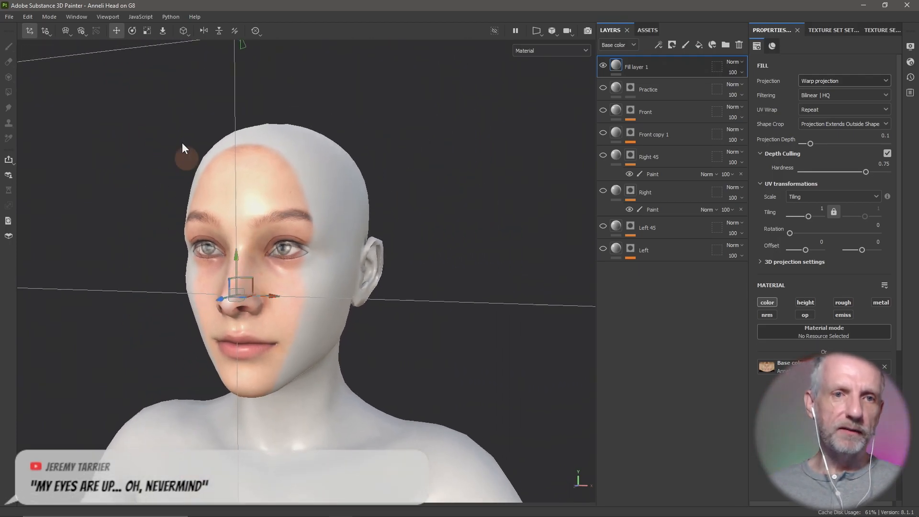
Choose Split warp and add and adjust a split across the face's eye line
left_click(65, 31)
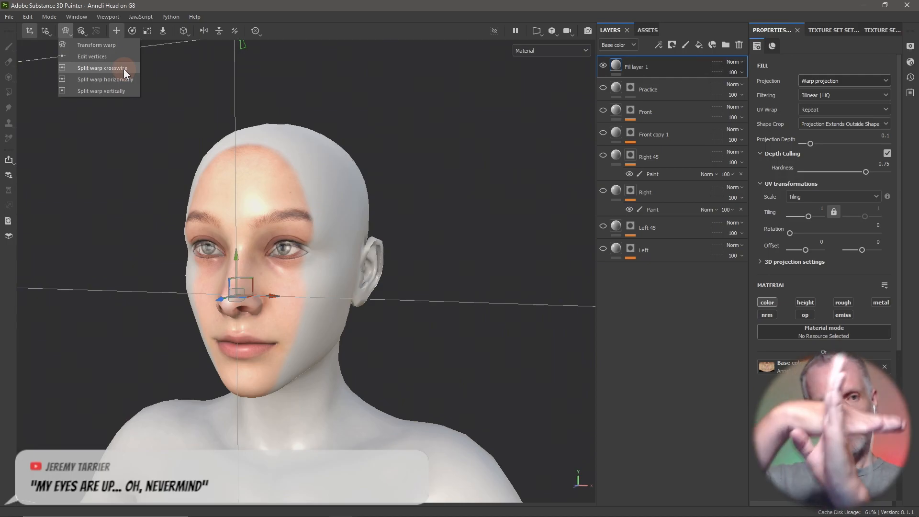
mouse_move(131, 84)
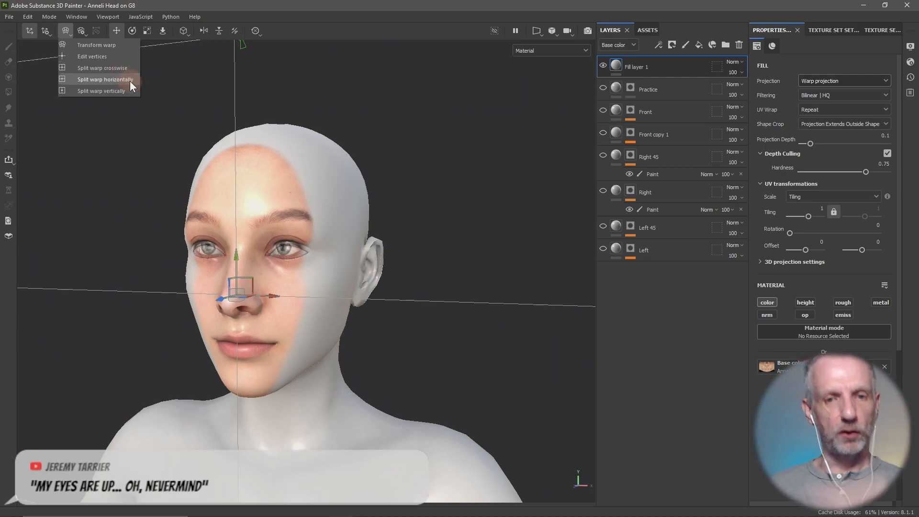
mouse_move(129, 91)
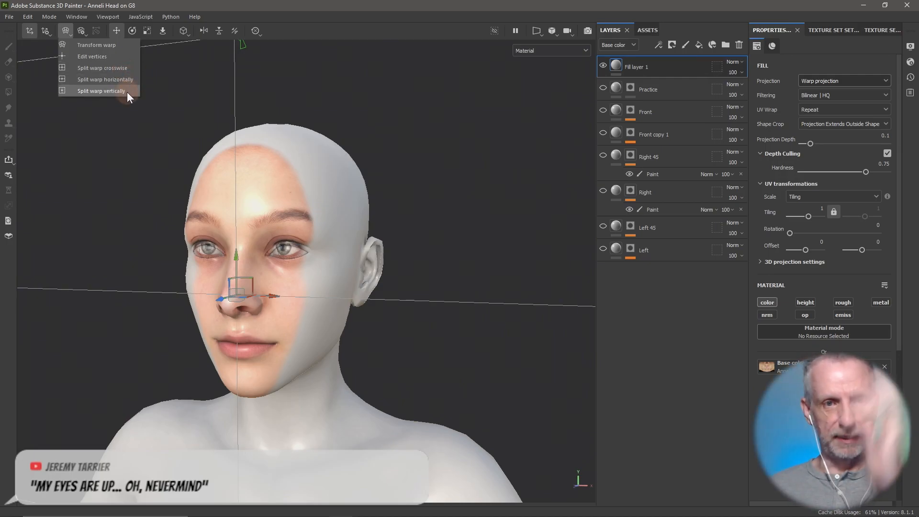
left_click(101, 90)
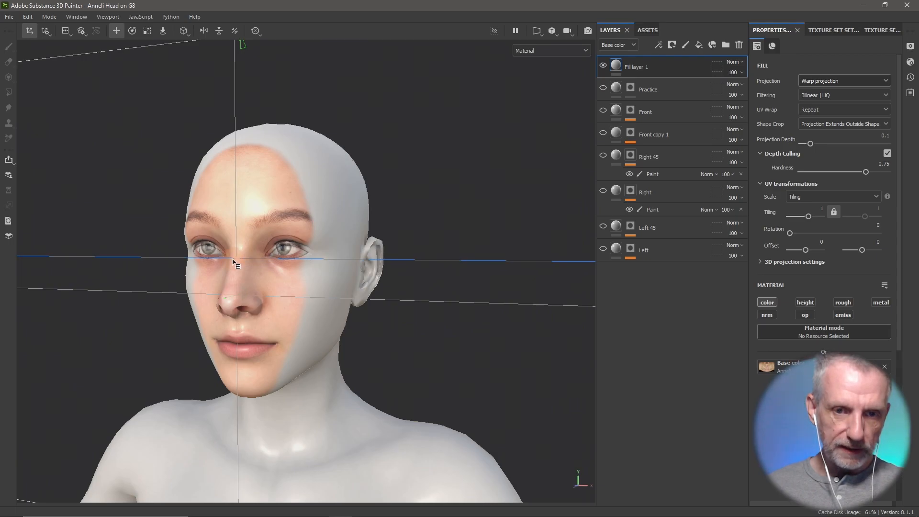
scroll("up", 3)
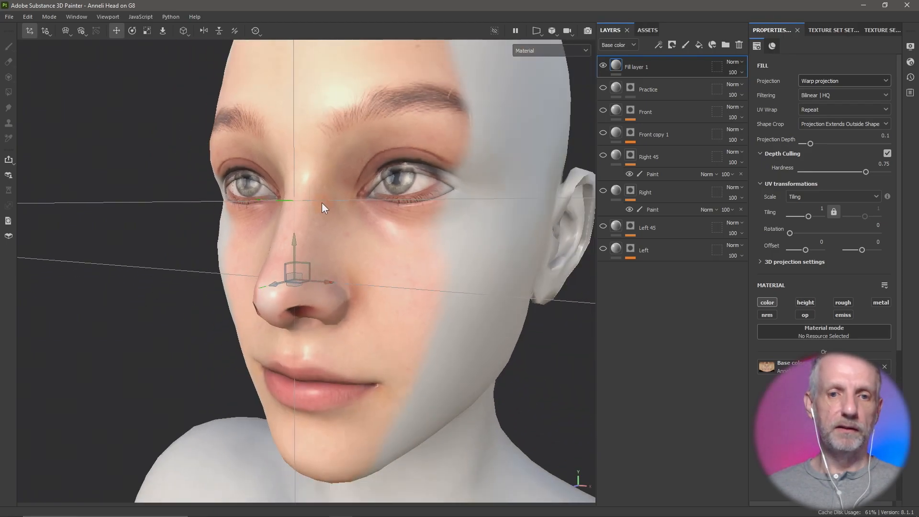
left_click(65, 31)
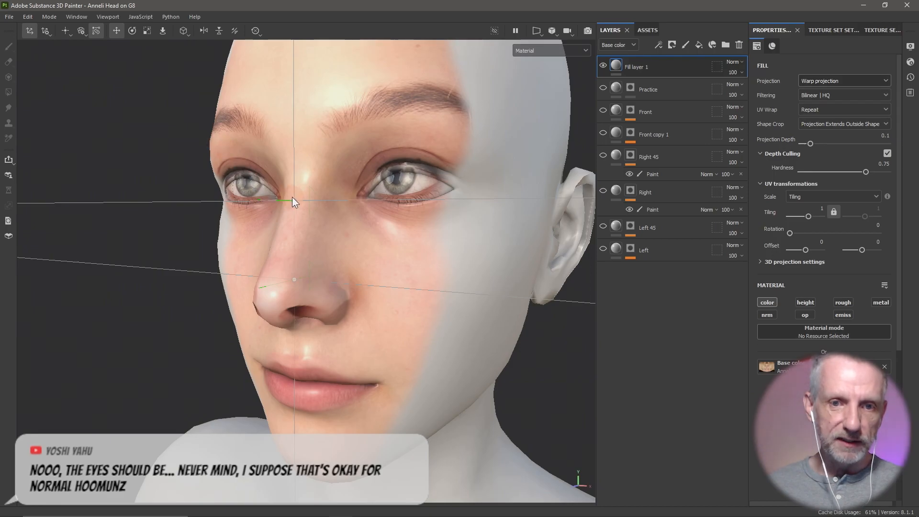
left_click(293, 202)
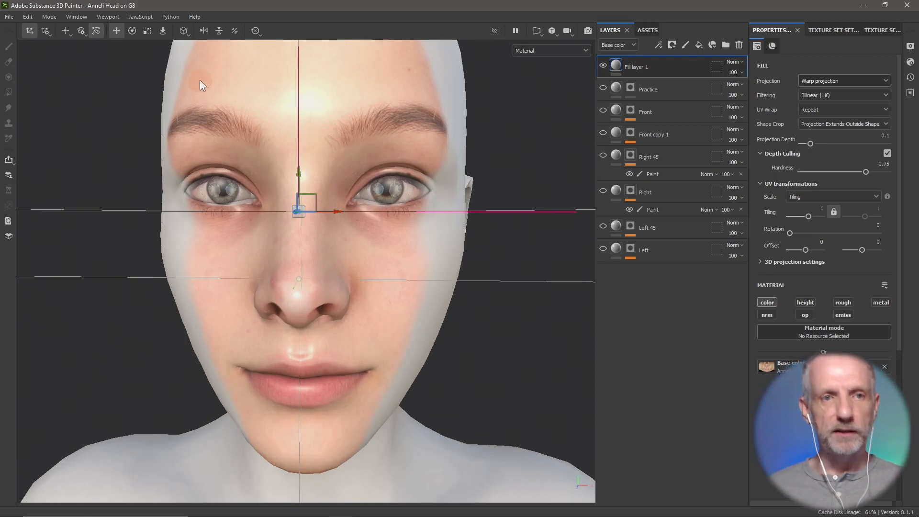
Give the duplicated fill layer's warp a horizontal split
left_click(65, 31)
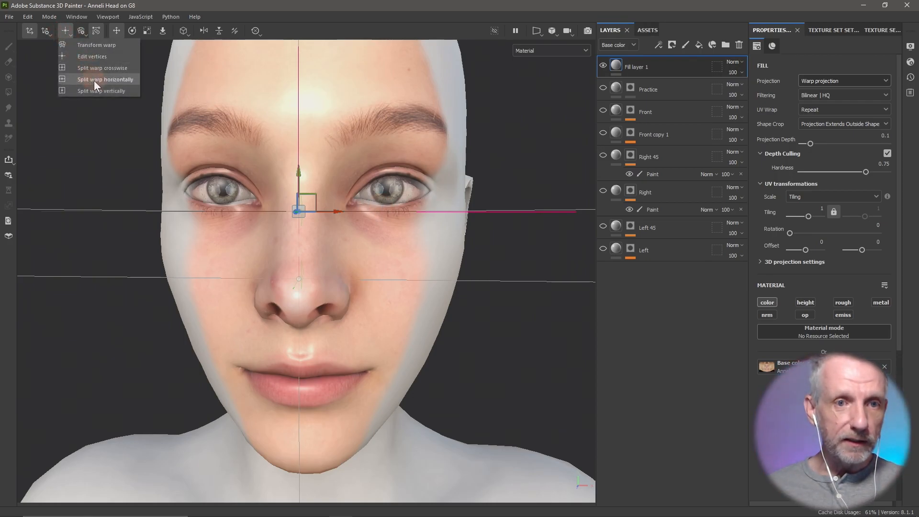
left_click(106, 79)
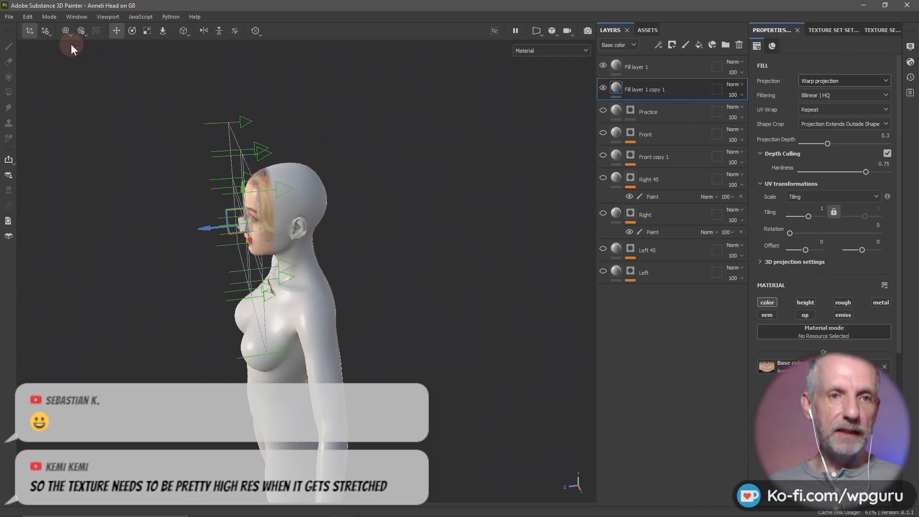
Reposition the side projection on the head and hide the front face Fill layer 1
left_click(132, 31)
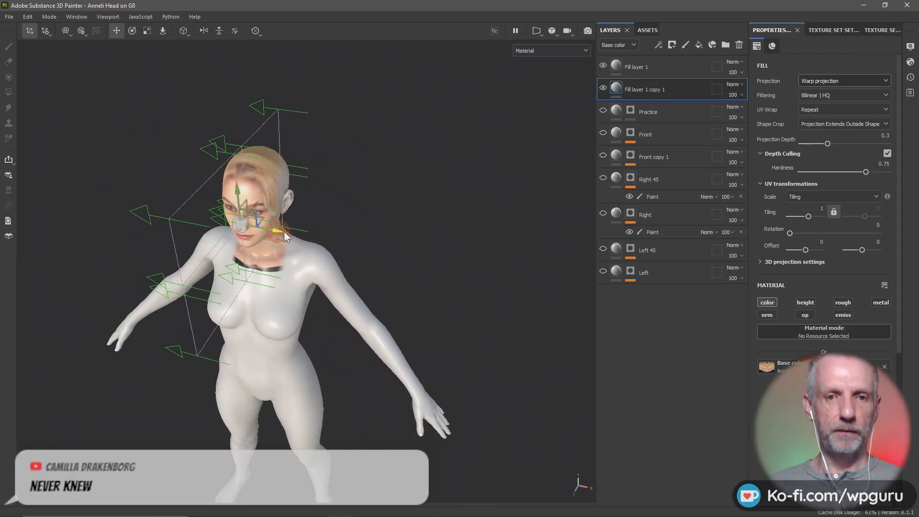
left_click(603, 66)
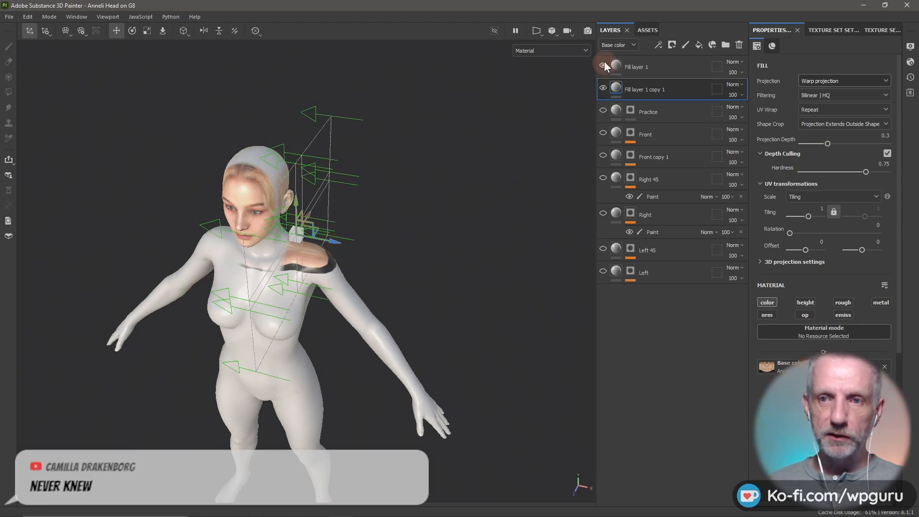
left_click(603, 67)
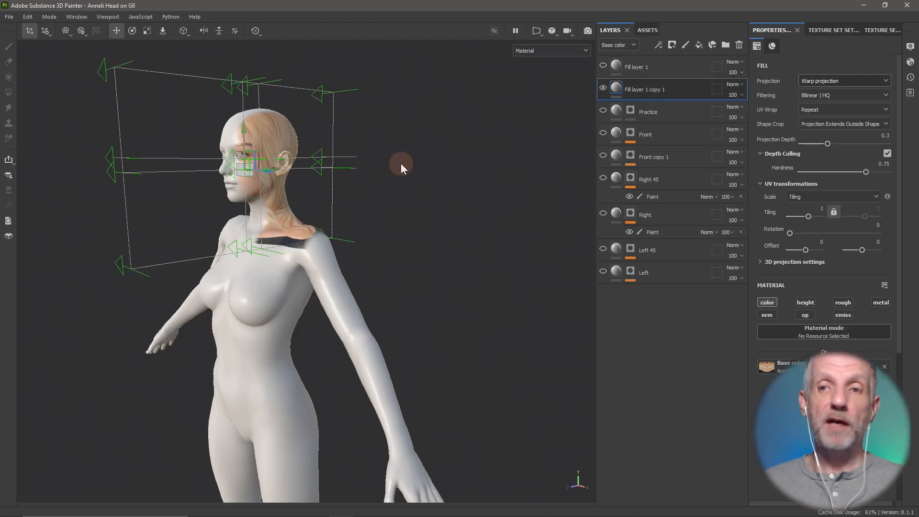
Hide Fill layer 1 copy 1 and show the Front and Right 45 projection layers
left_click(602, 89)
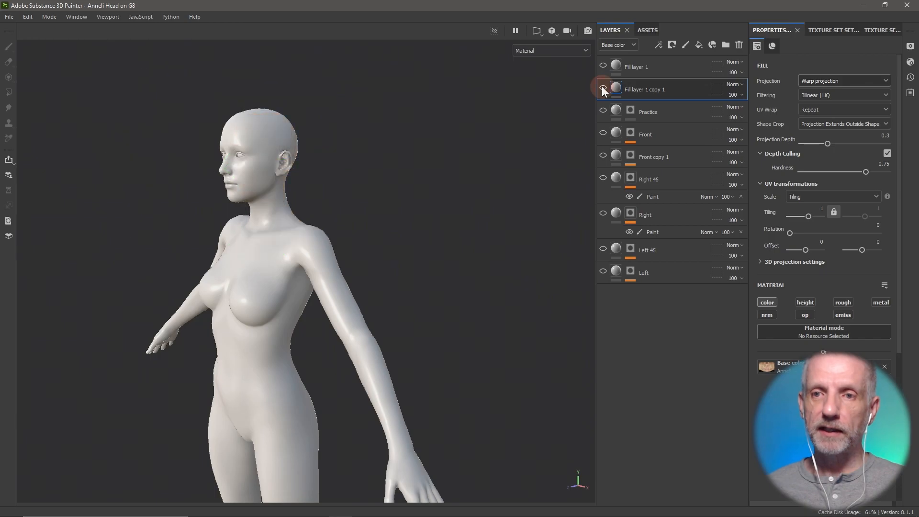
left_click(603, 89)
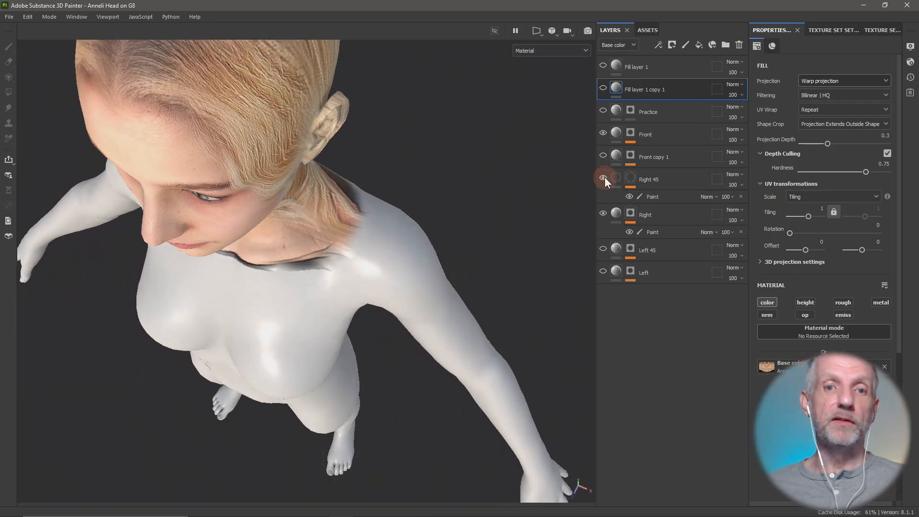
left_click(602, 179)
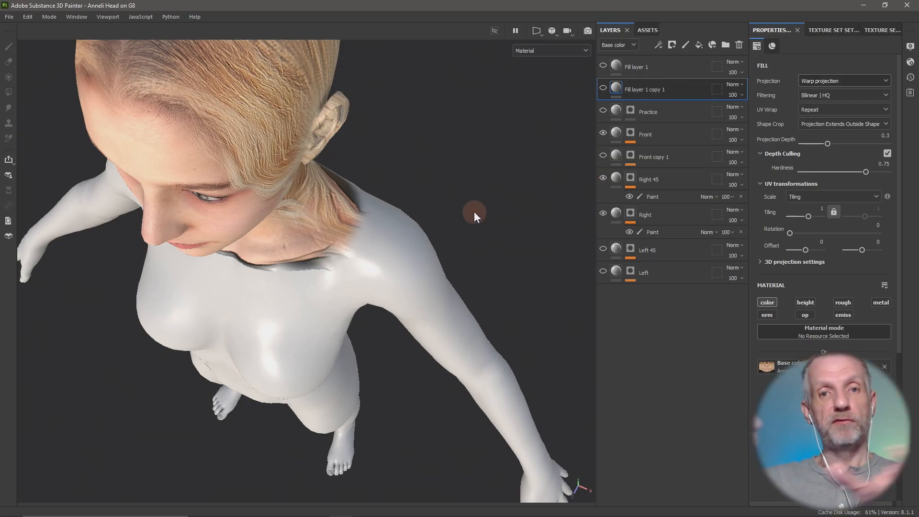